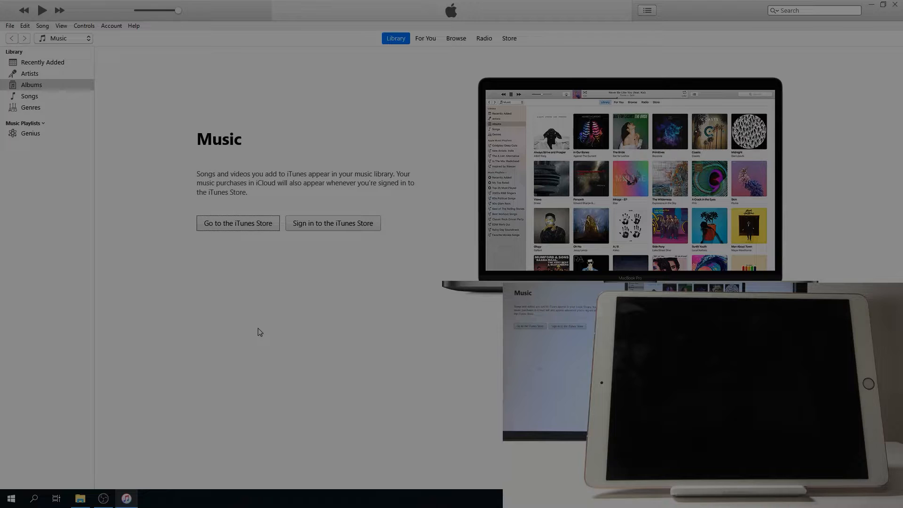
mouse_move(258, 323)
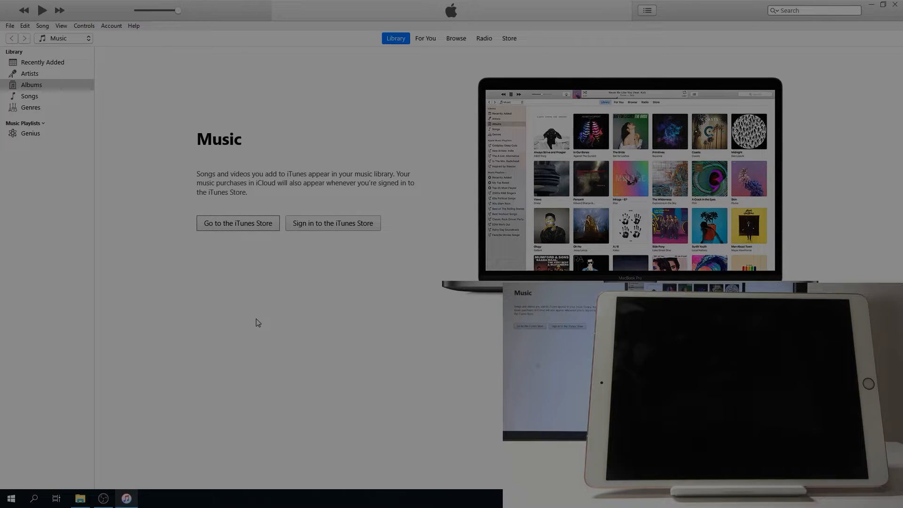
mouse_move(306, 324)
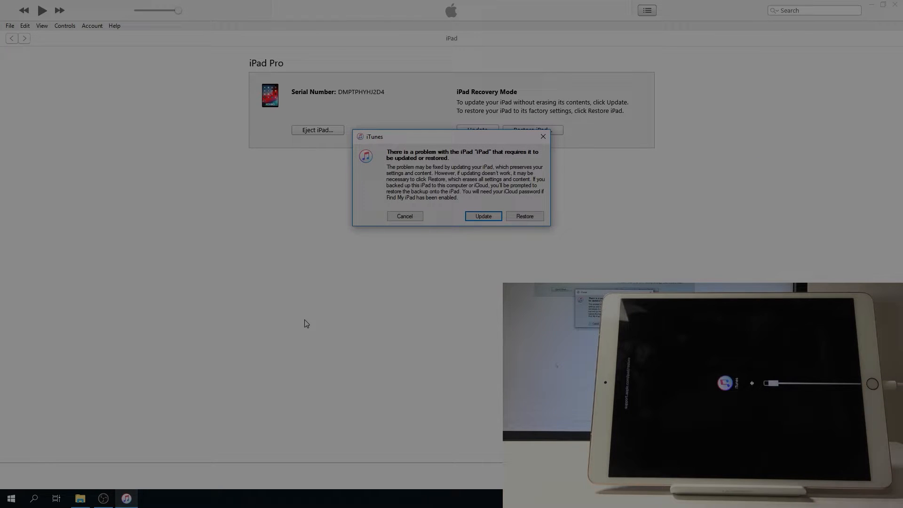
mouse_move(277, 353)
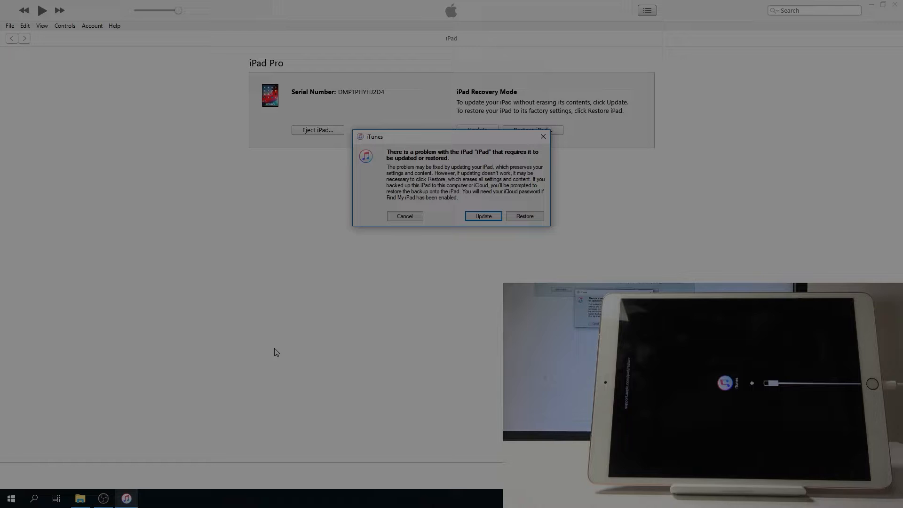
mouse_move(299, 354)
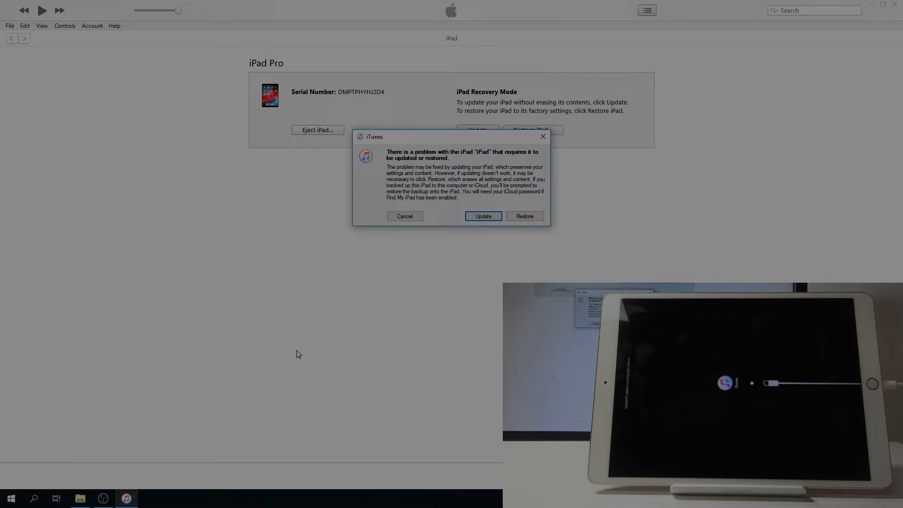
mouse_move(541, 98)
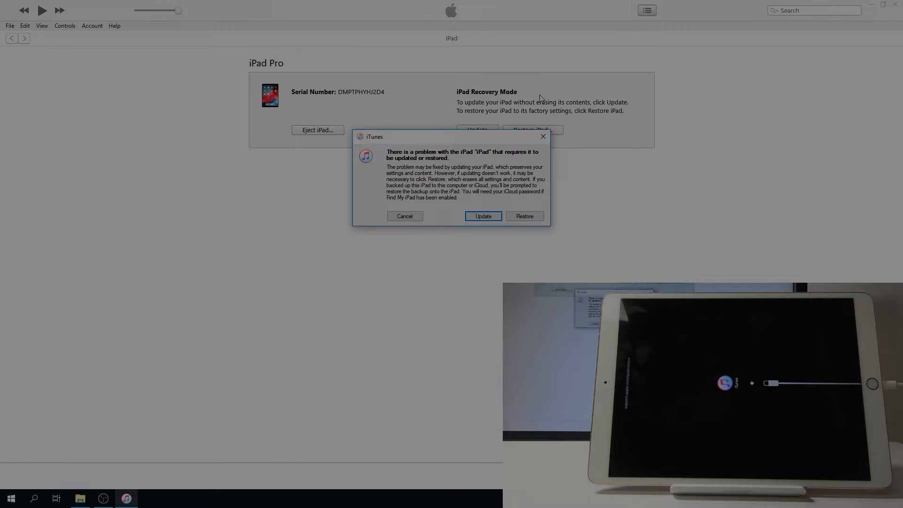
mouse_move(574, 219)
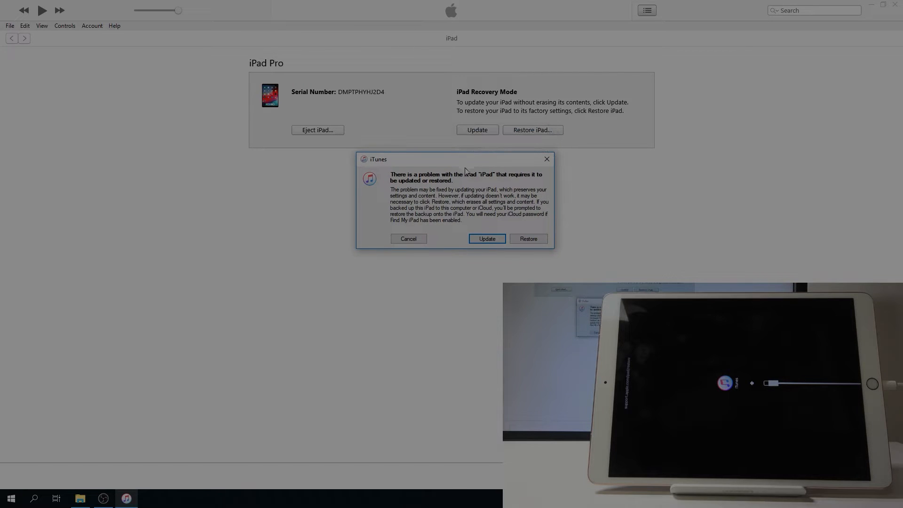
- Dismiss the alert saying the iPad needs to be updated or restored
click(409, 238)
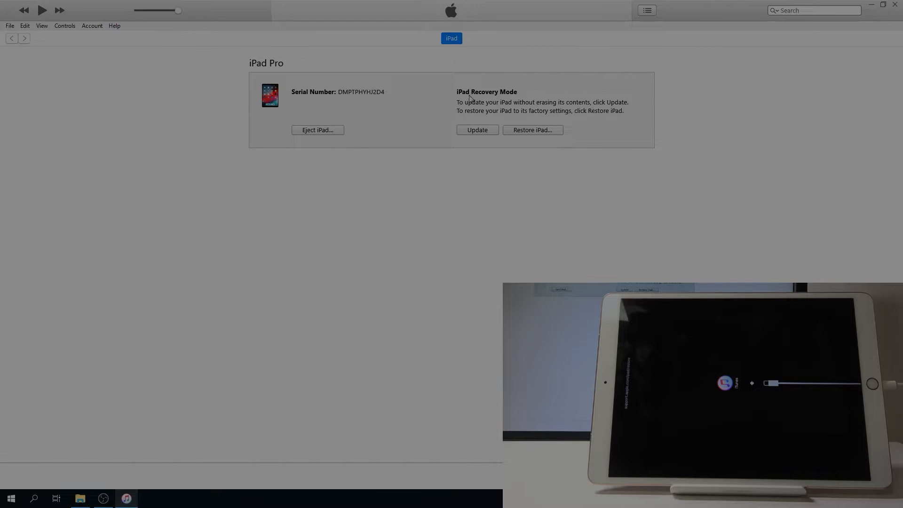
mouse_move(400, 117)
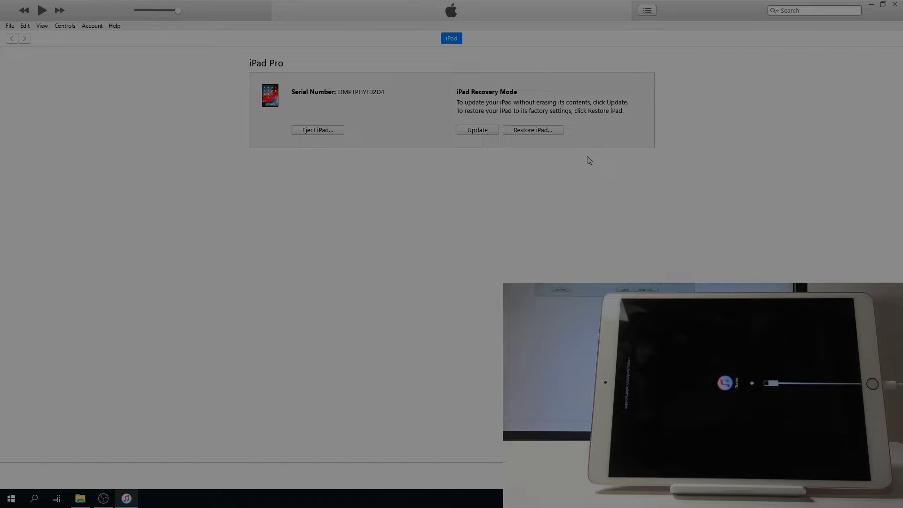
mouse_move(533, 135)
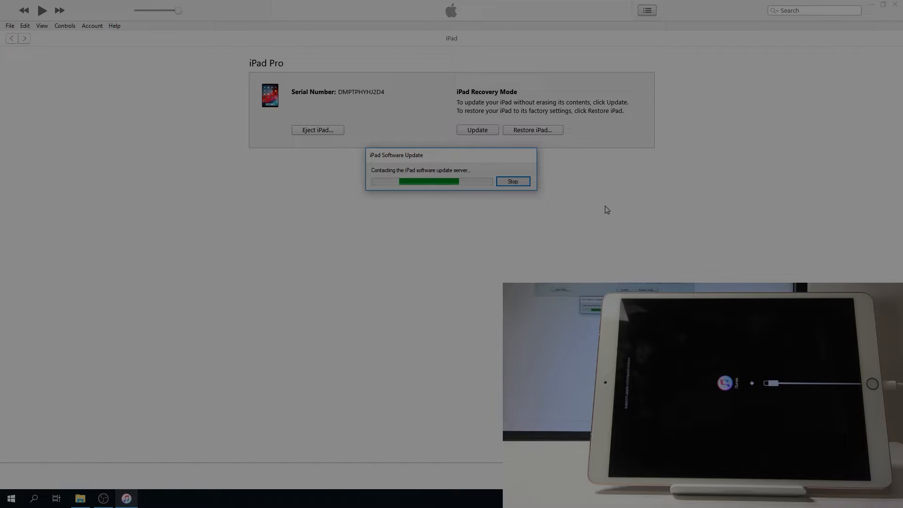
- Choose Restore iPad and confirm Restore and Update to erase it to factory settings
click(513, 182)
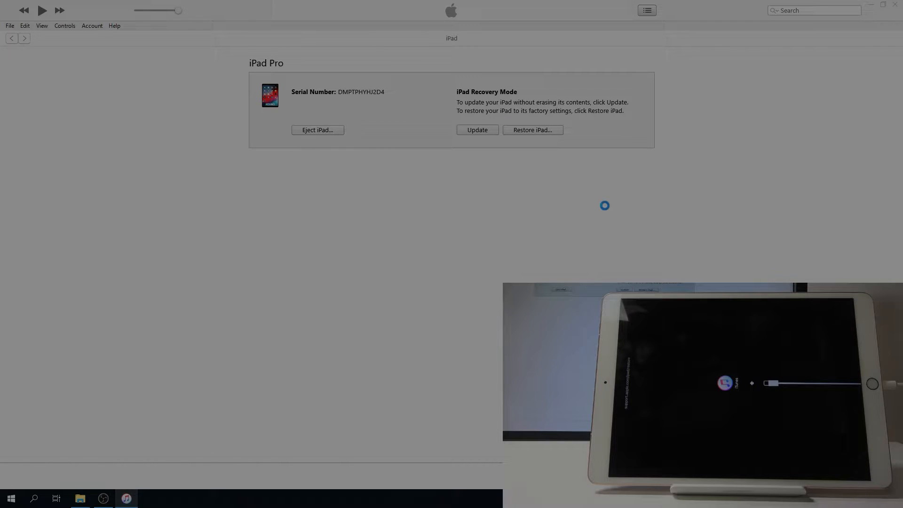
click(533, 130)
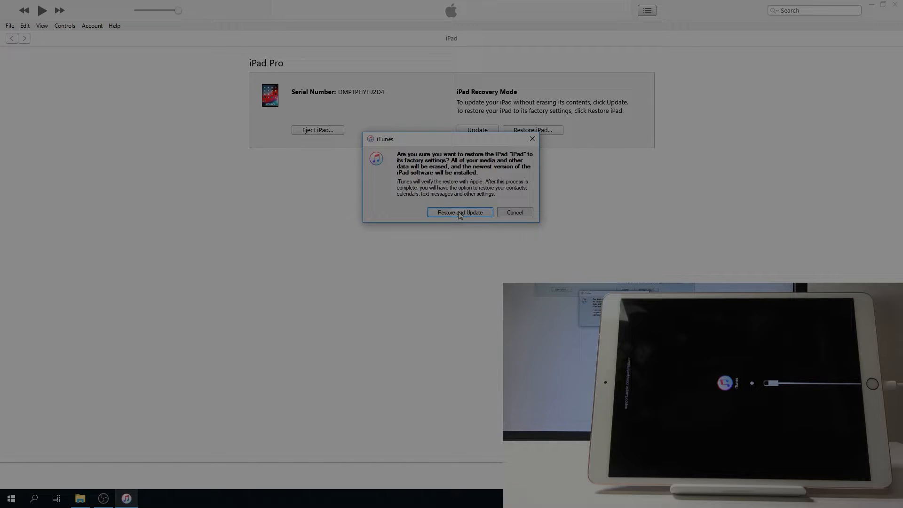
click(460, 212)
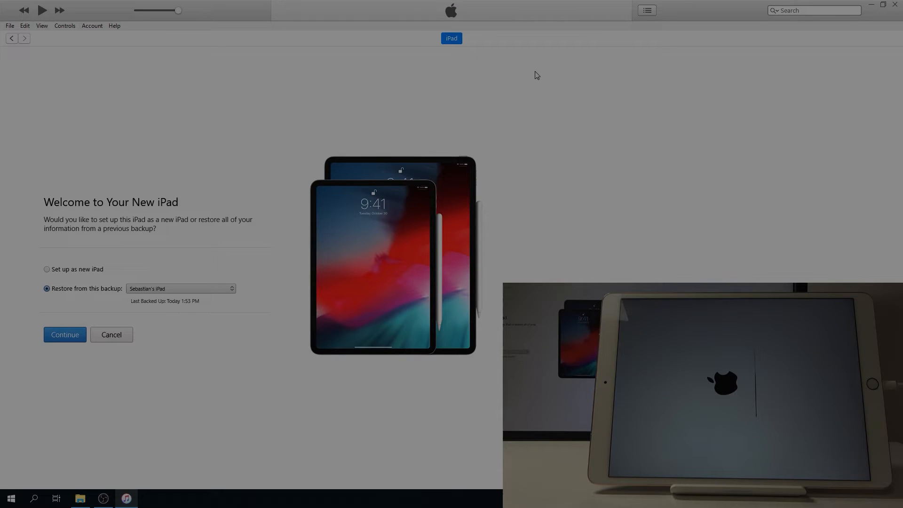
mouse_move(548, 38)
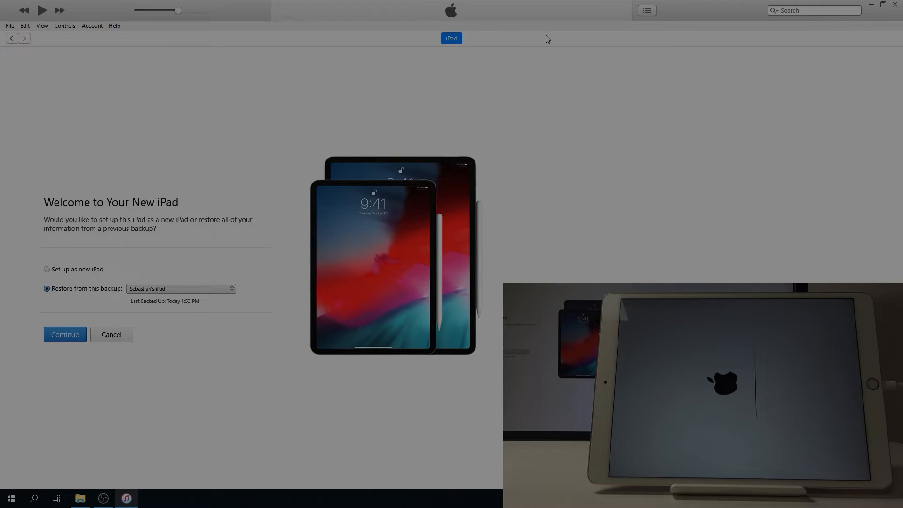
mouse_move(268, 306)
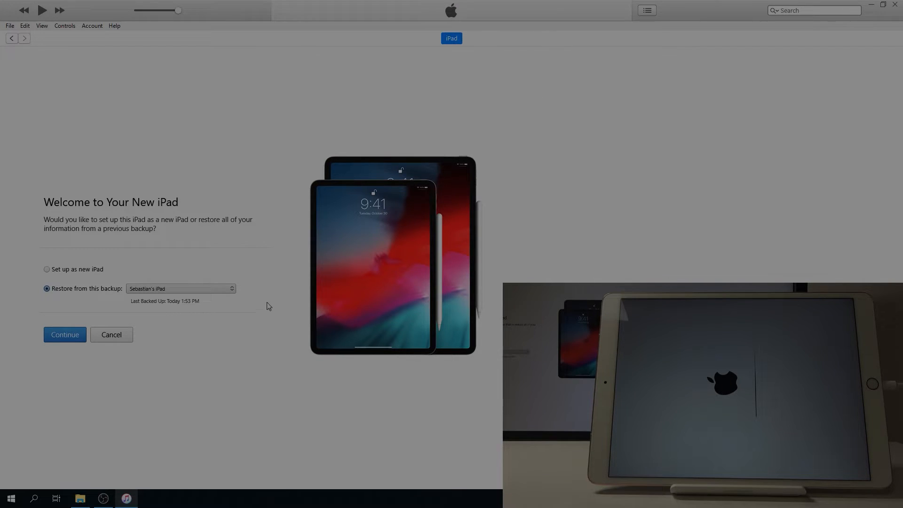
- Check the backup list, then choose 'Set up as new iPad' and continue
click(180, 288)
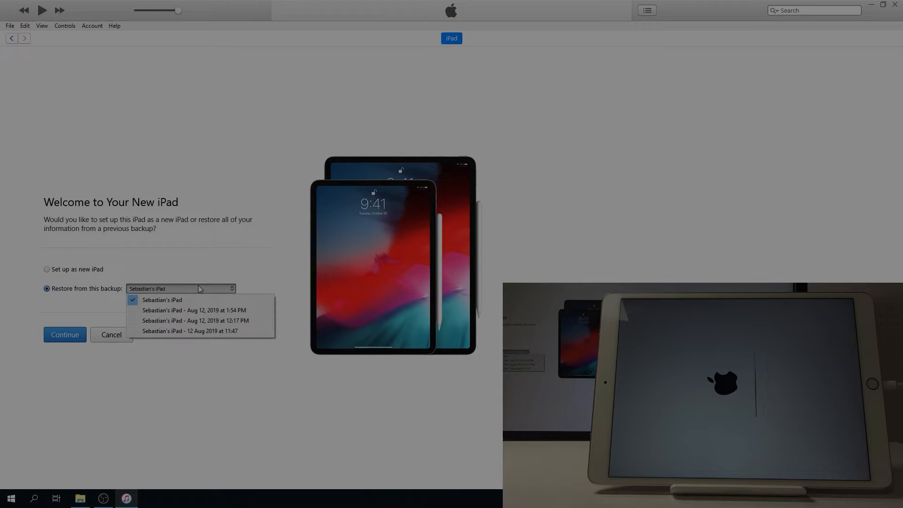
mouse_move(170, 320)
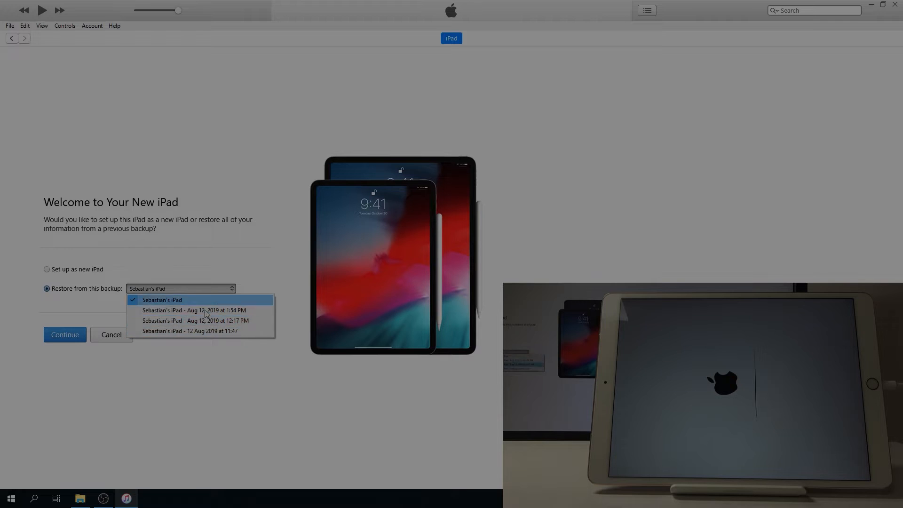
click(162, 300)
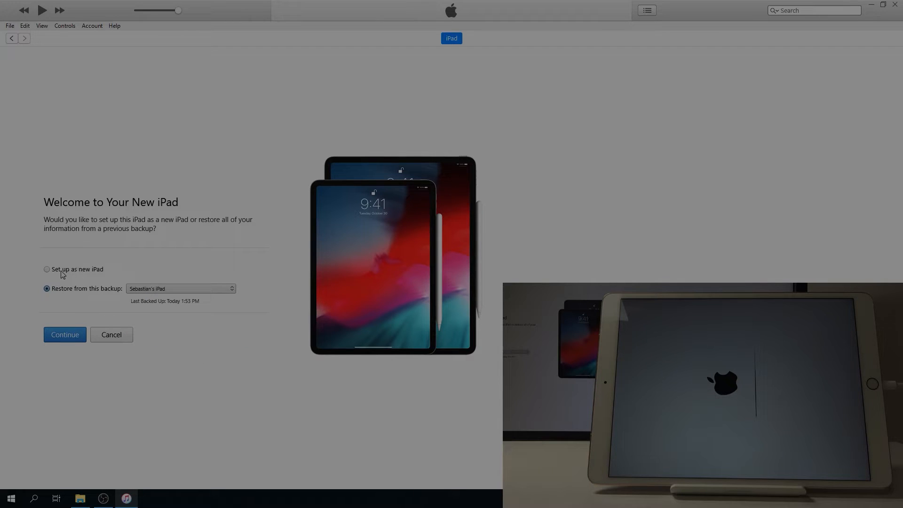
click(47, 270)
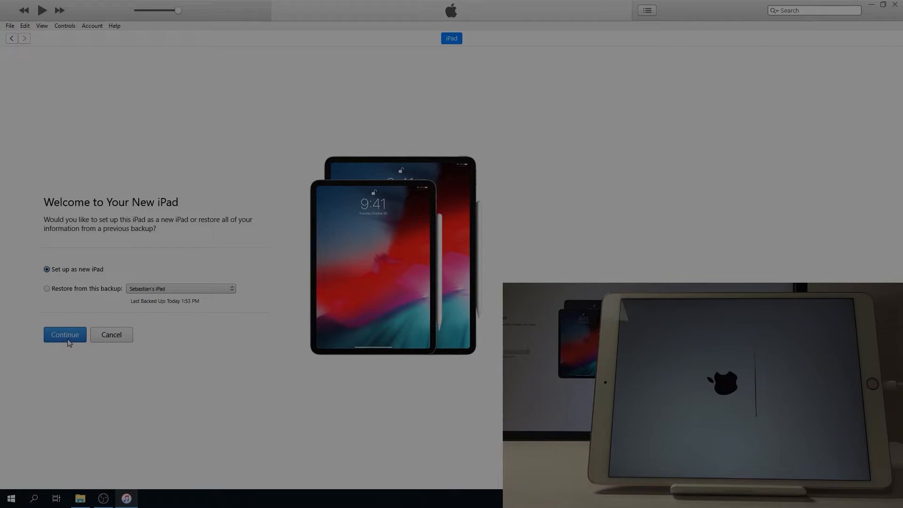
click(65, 334)
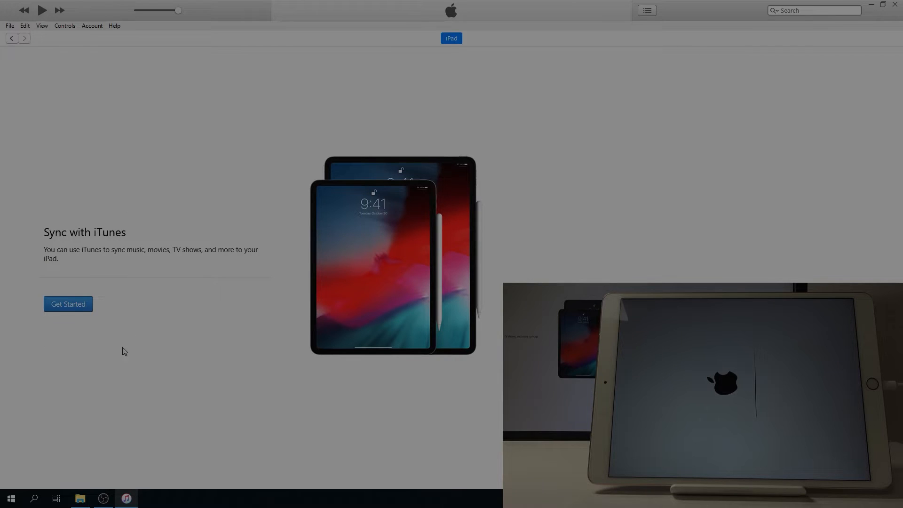
- Get past the Sync with iTunes welcome to reach the iPad Pro's iOS 12.4 summary
click(68, 304)
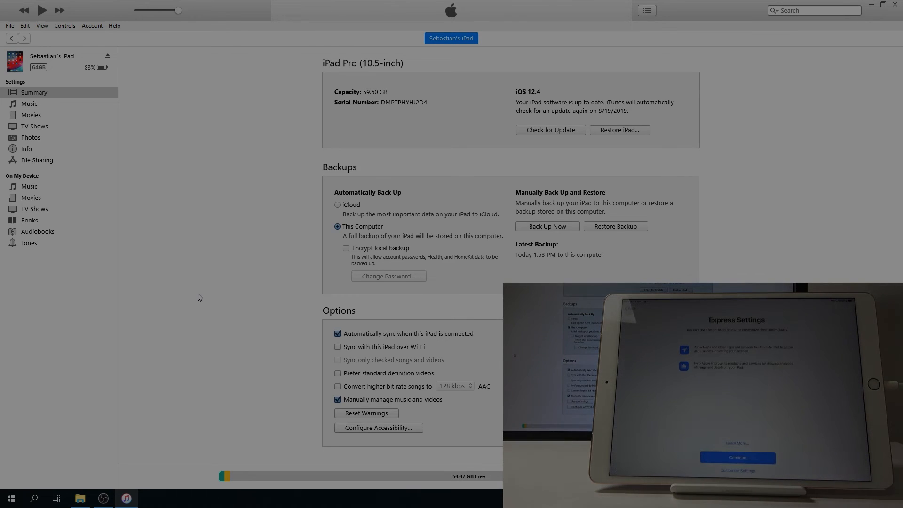
click(736, 458)
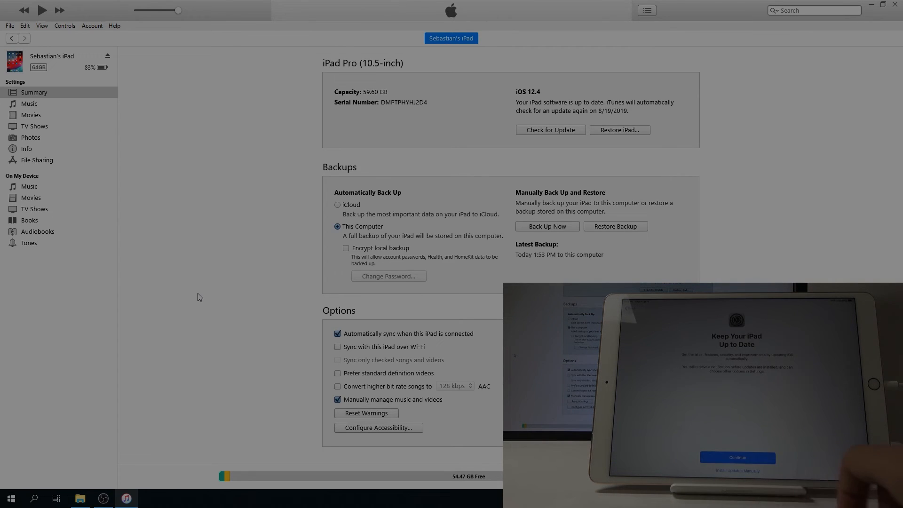